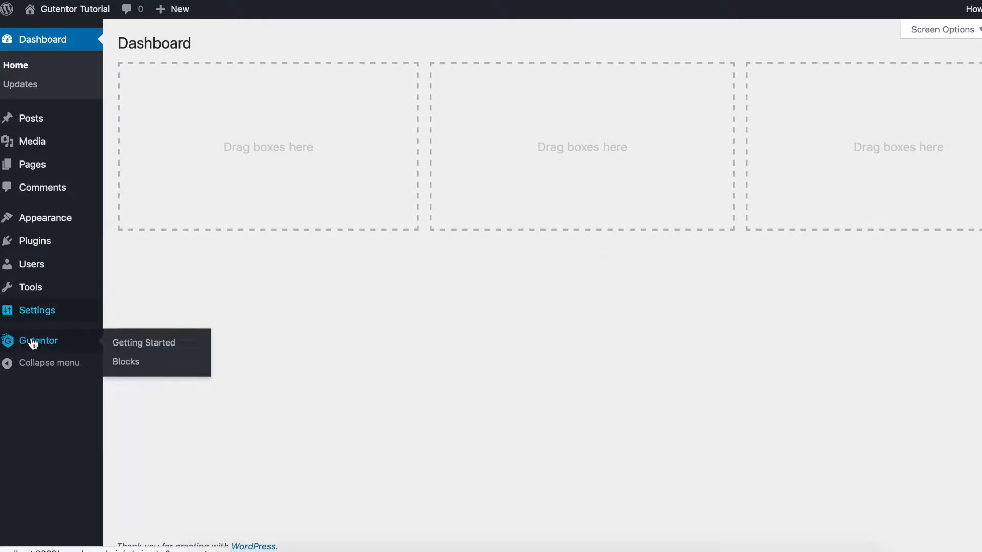
{"action": "mouse_move", "coordinate": [136, 362]}
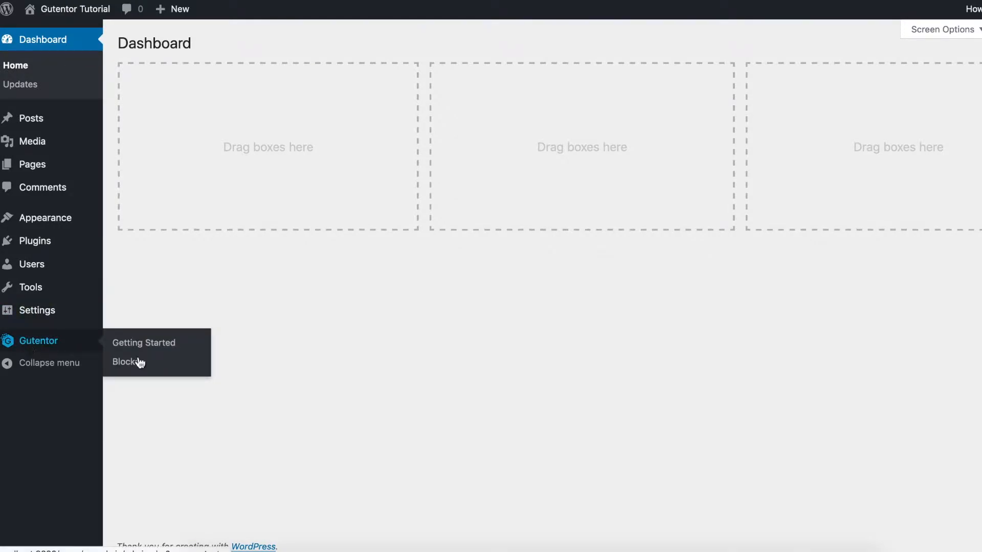
- Bring up Gutentor's Getting Started guide from the admin sidebar
{"action": "left_click", "coordinate": [143, 342]}
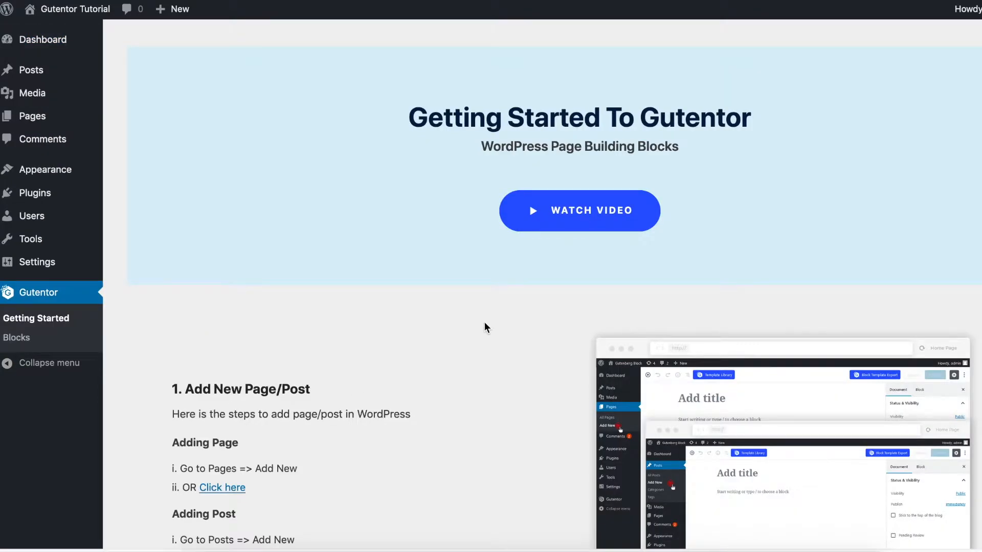
{"action": "scroll", "scroll_direction": "down", "scroll_amount": 3}
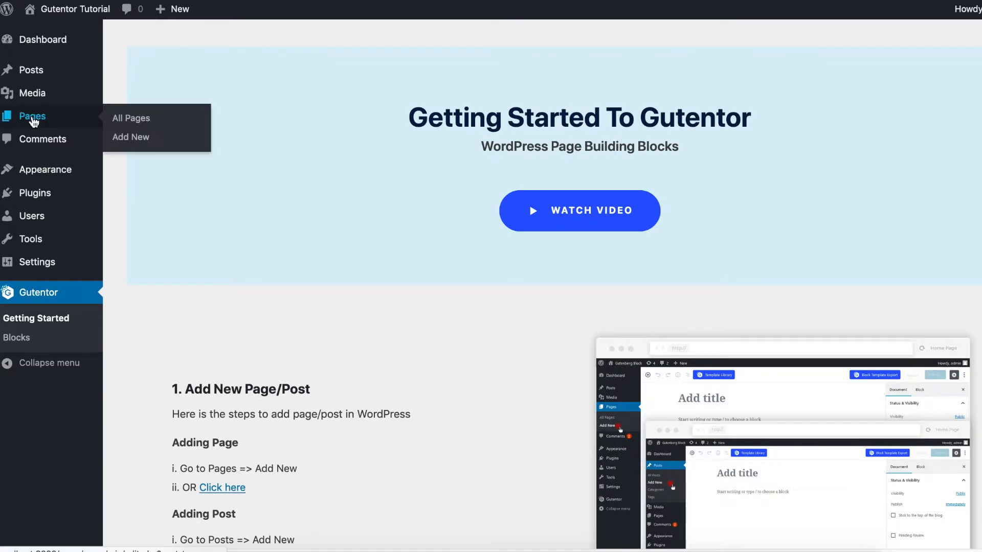
- Create a new blank page and title it 'test'
{"action": "left_click", "coordinate": [132, 118]}
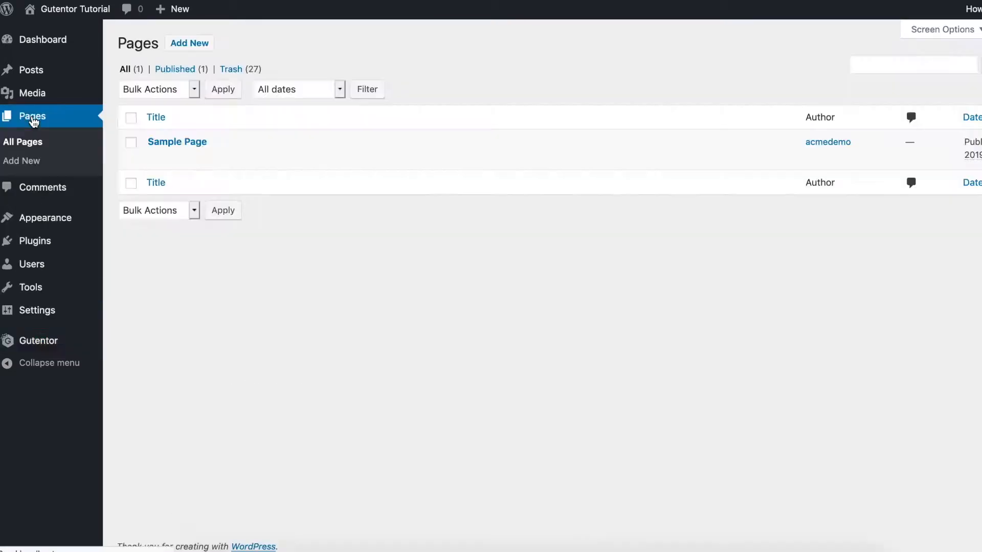
{"action": "mouse_move", "coordinate": [189, 43]}
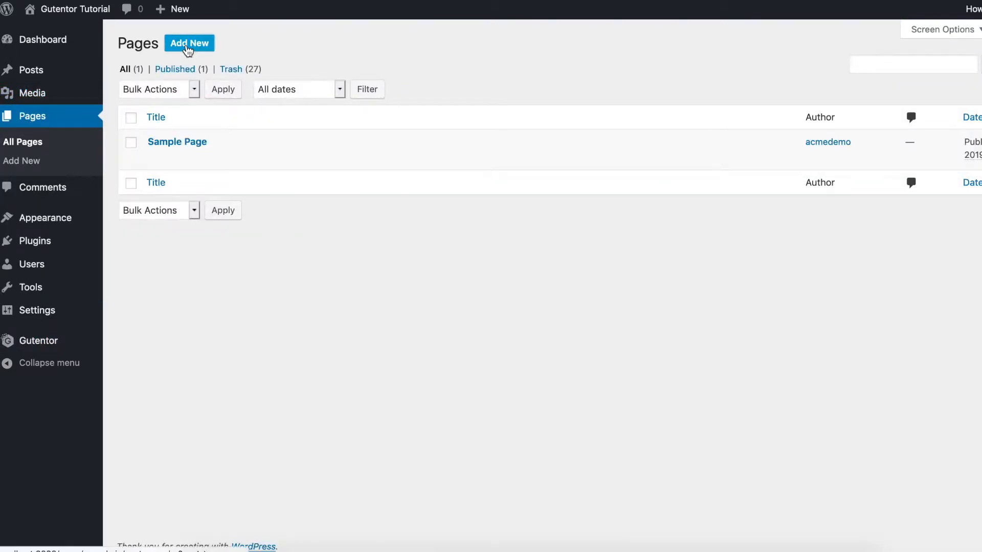
{"action": "left_click", "coordinate": [189, 43]}
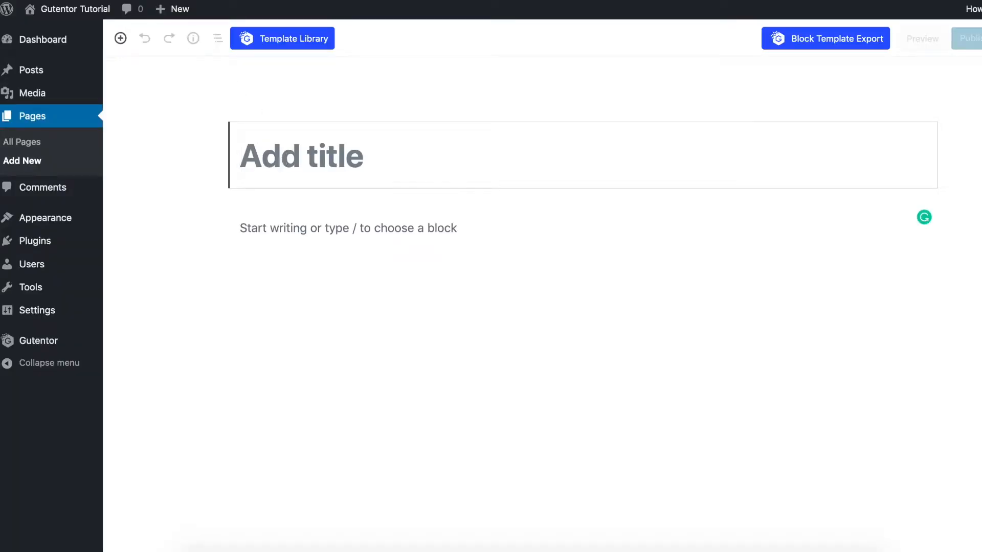
{"action": "type", "text": "test"}
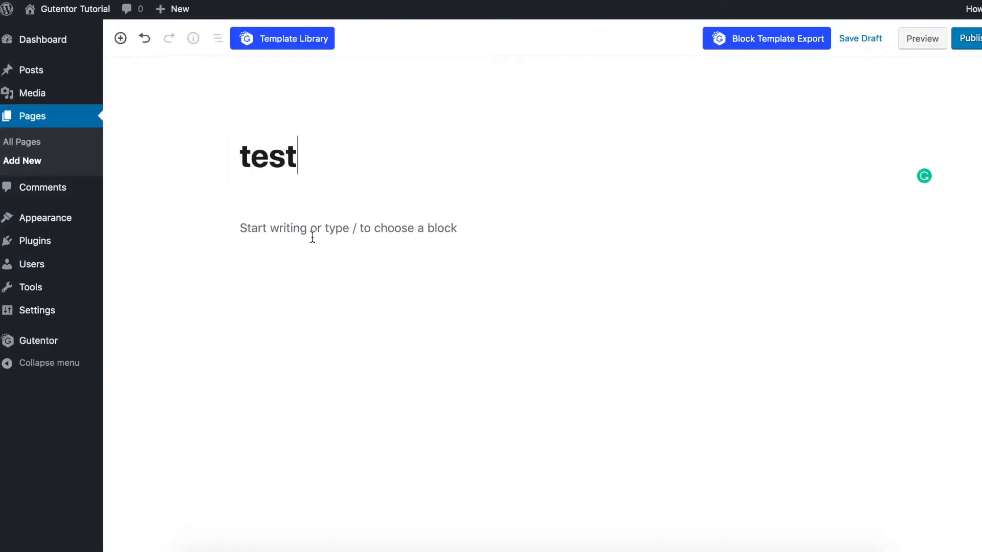
{"action": "mouse_move", "coordinate": [120, 38]}
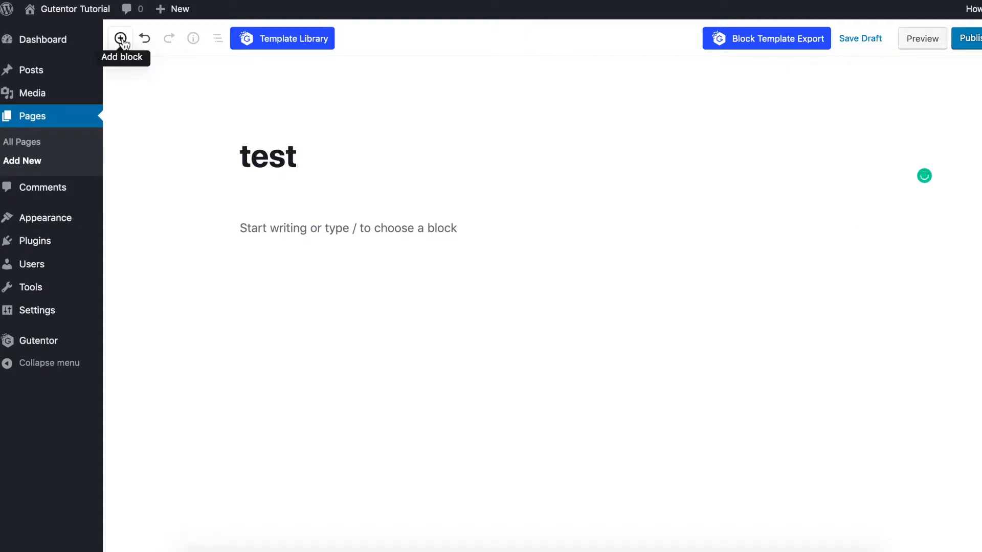
{"action": "left_click", "coordinate": [119, 38]}
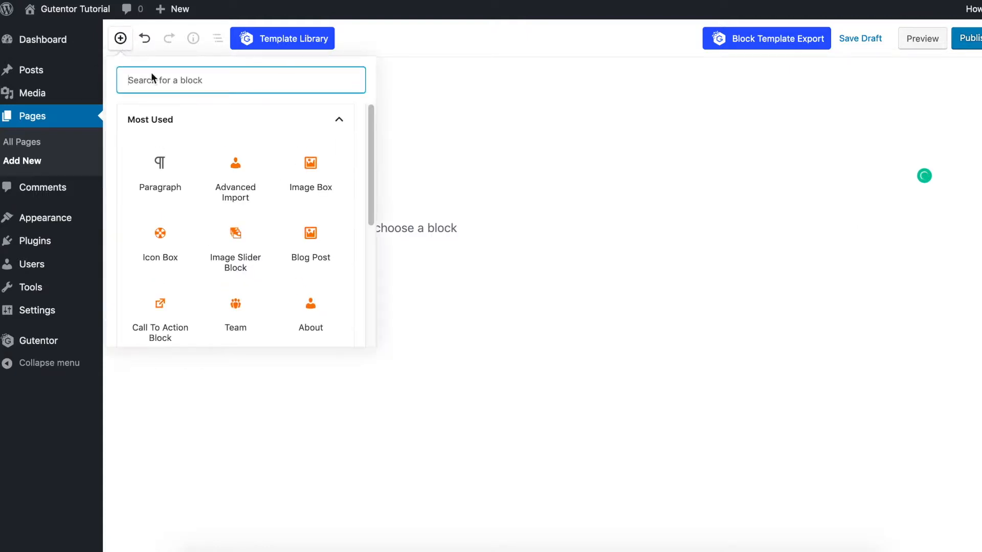
{"action": "scroll", "scroll_direction": "down", "scroll_amount": 3}
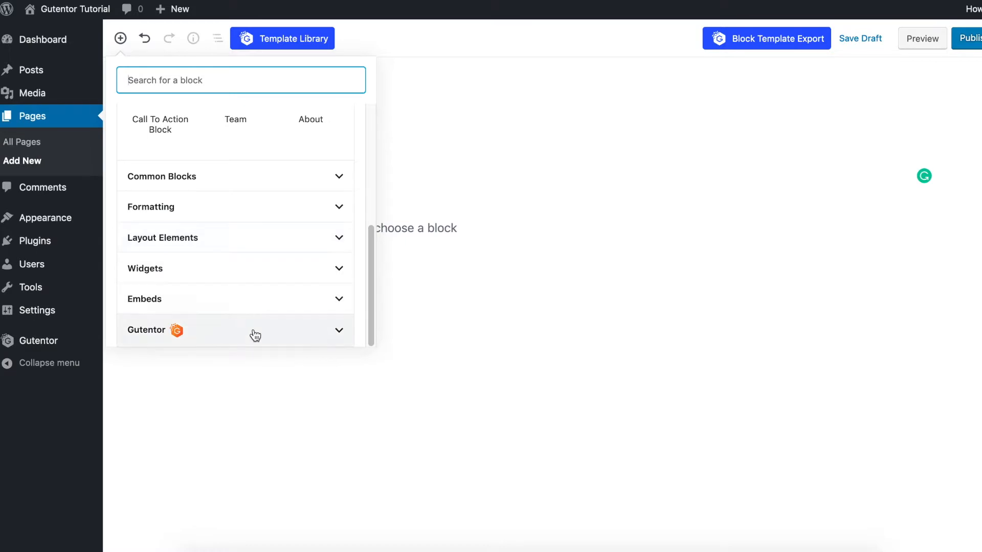
{"action": "left_click", "coordinate": [236, 330]}
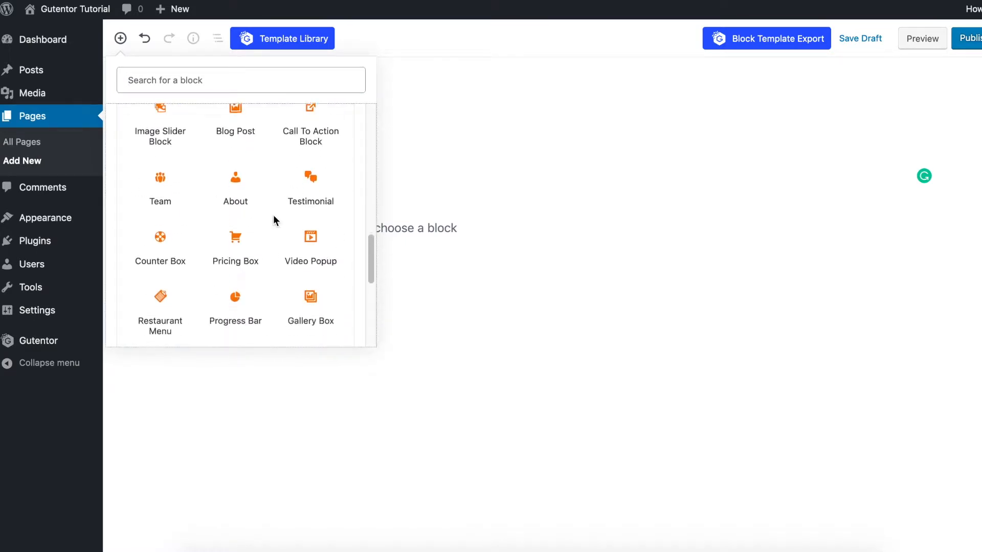
{"action": "scroll", "scroll_direction": "up", "scroll_amount": 3}
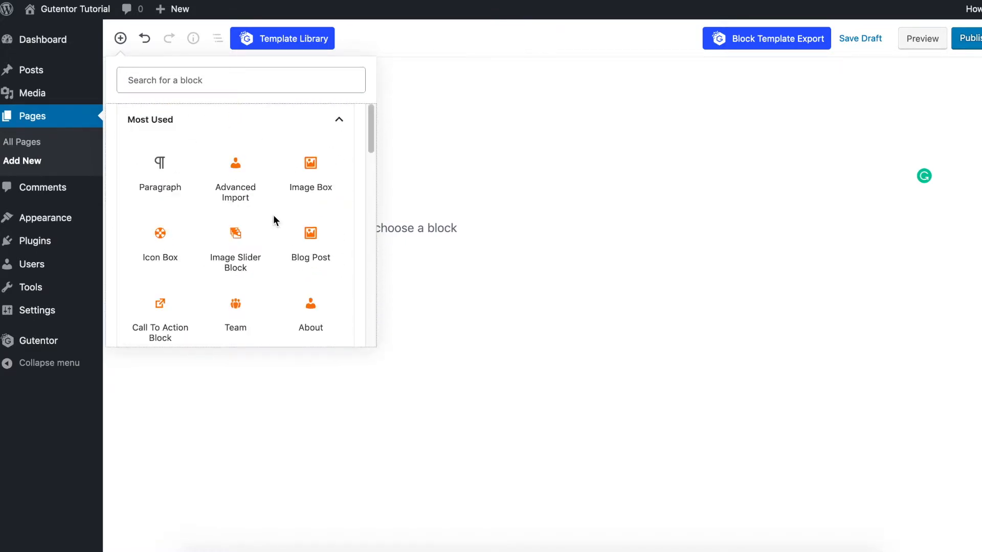
{"action": "scroll", "scroll_direction": "down", "scroll_amount": 3}
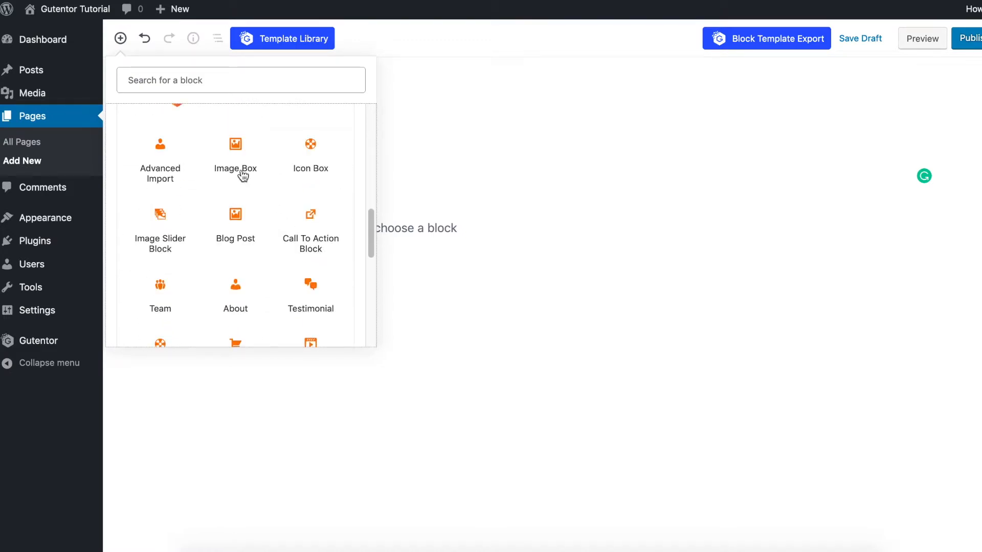
{"action": "mouse_move", "coordinate": [296, 262]}
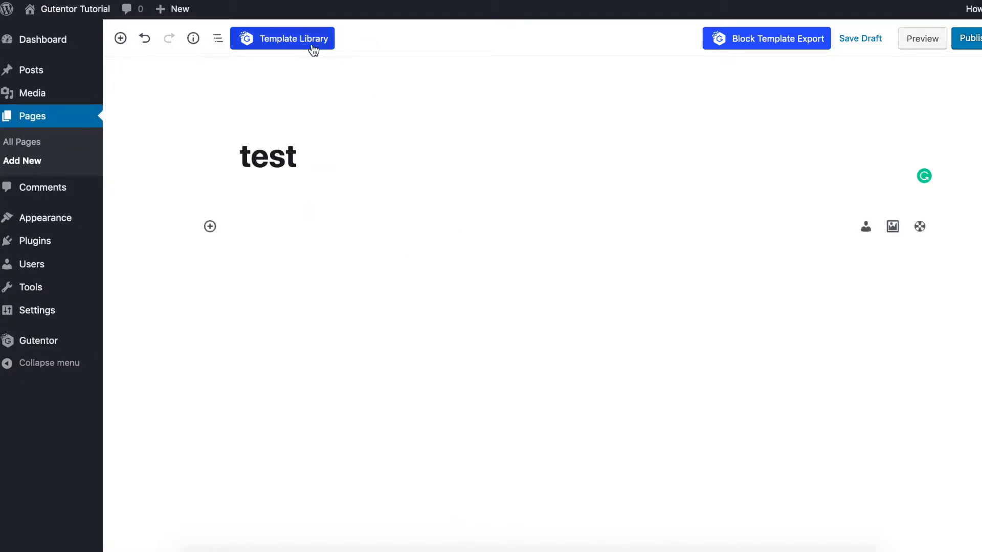
- Browse Gutentor's Template Library ready-made blocks under All Categories
{"action": "left_click", "coordinate": [282, 38]}
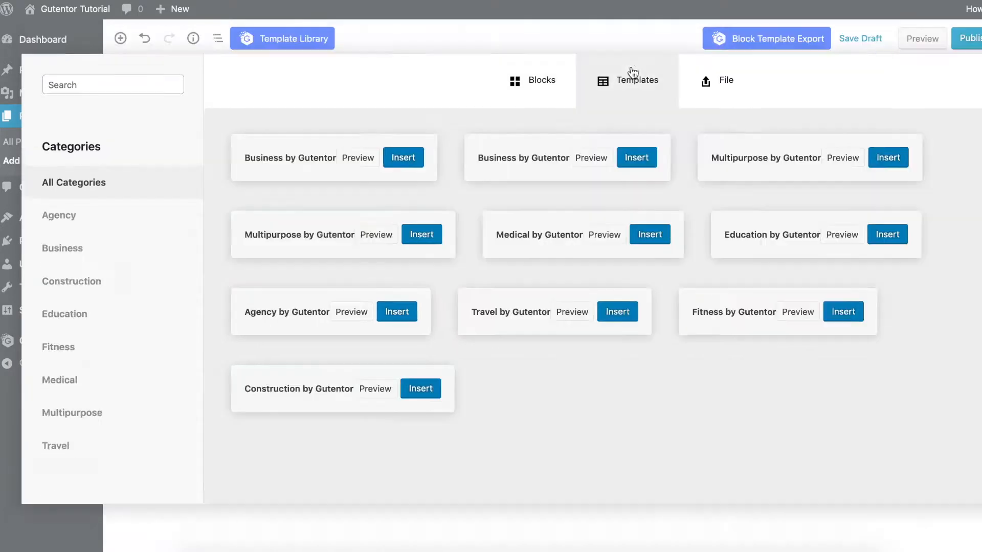
{"action": "left_click", "coordinate": [534, 80]}
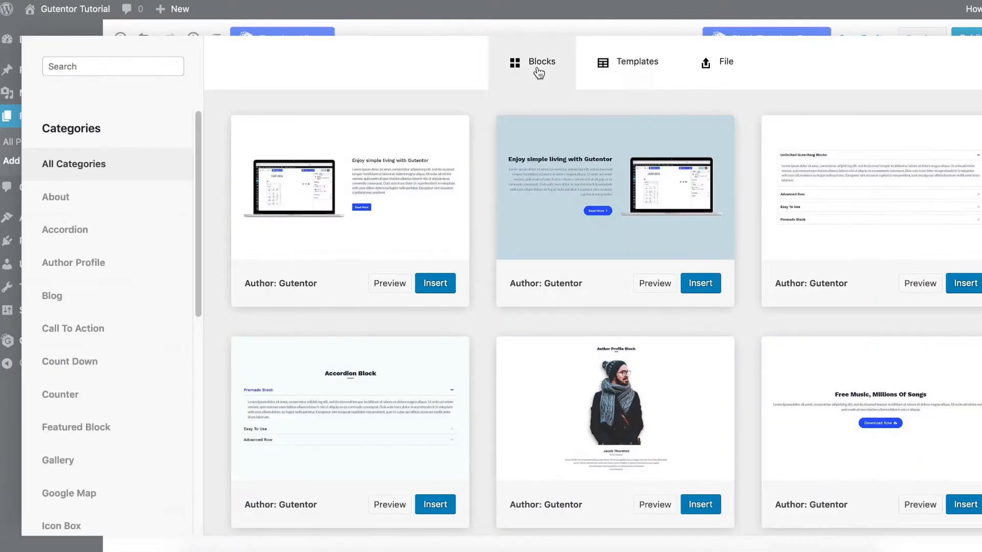
{"action": "scroll", "scroll_direction": "down", "scroll_amount": 3}
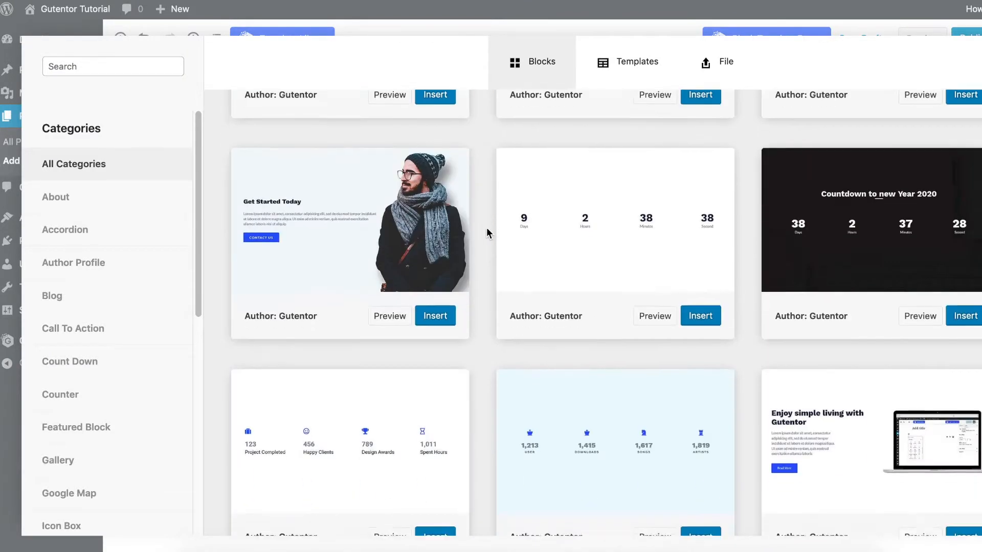
{"action": "left_click", "coordinate": [74, 164]}
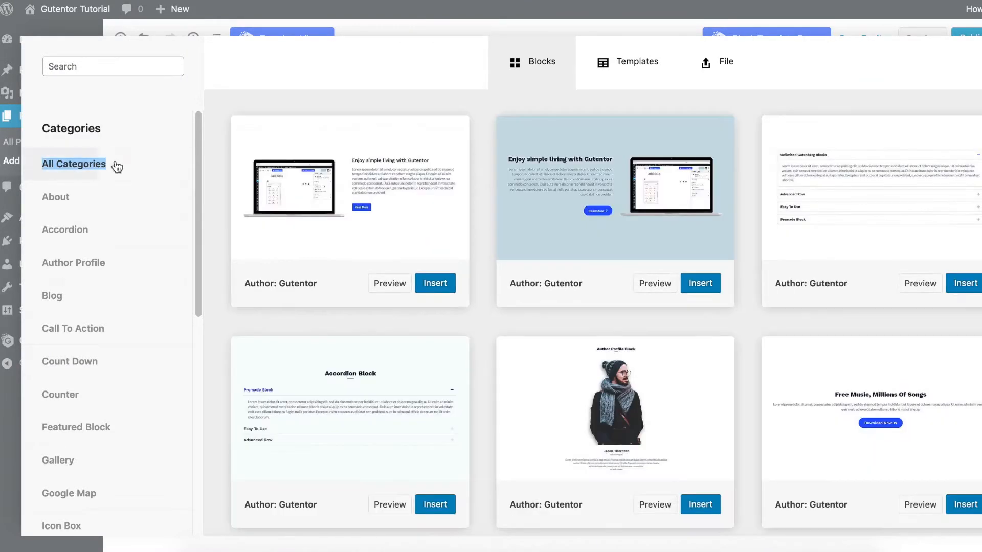
{"action": "scroll", "scroll_direction": "down", "scroll_amount": 3}
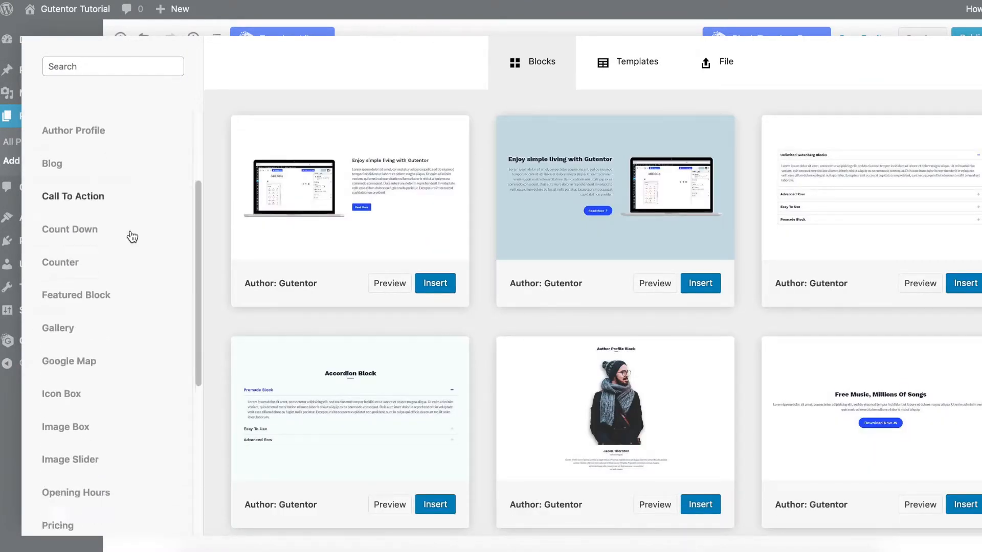
{"action": "scroll", "scroll_direction": "down", "scroll_amount": 3}
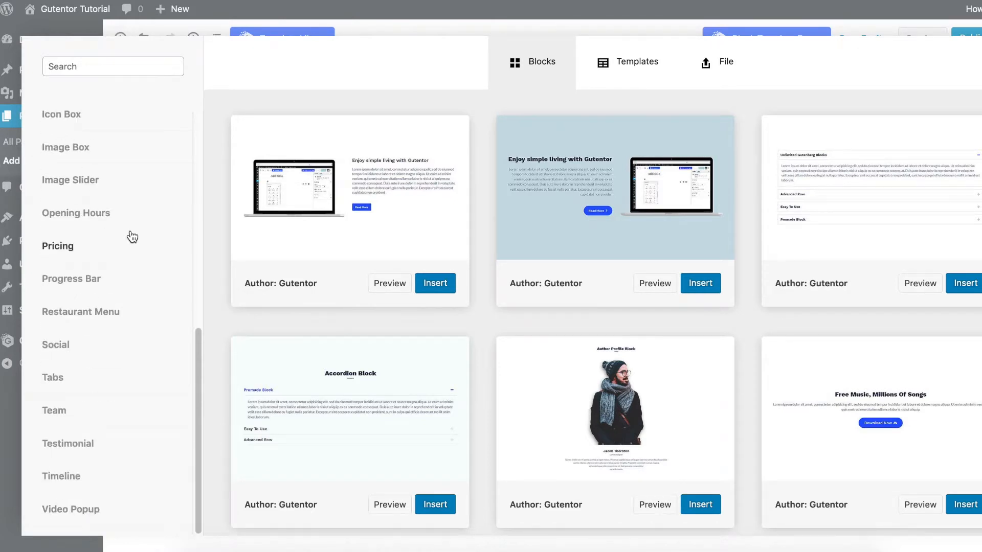
{"action": "mouse_move", "coordinate": [482, 250]}
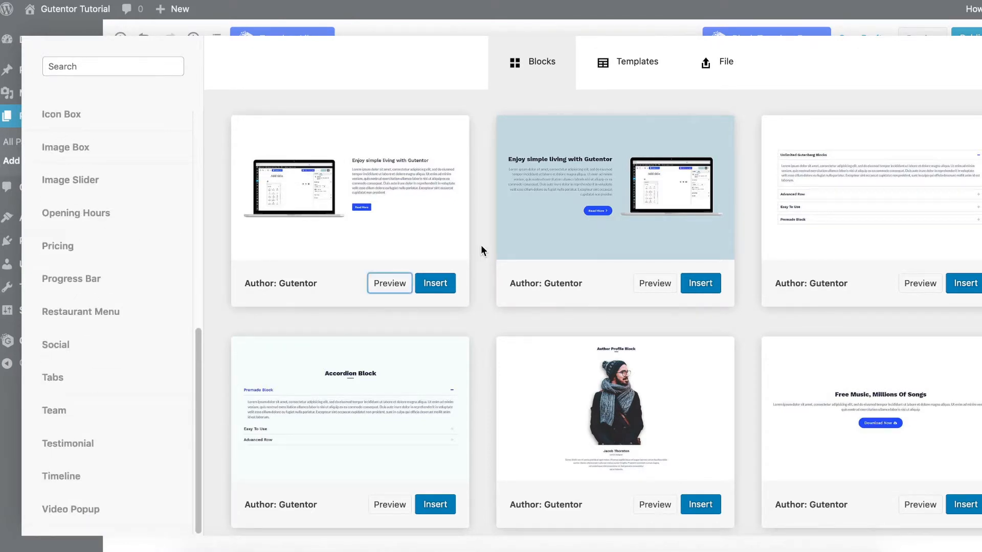
- Preview the first ready-made block, then switch the library to full page Templates
{"action": "right_click", "coordinate": [389, 283]}
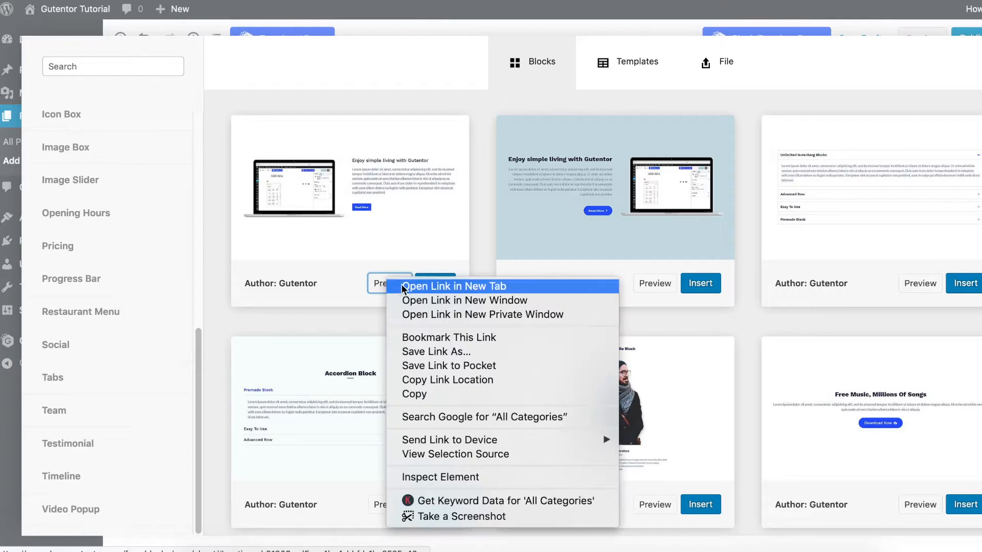
{"action": "left_click", "coordinate": [452, 286]}
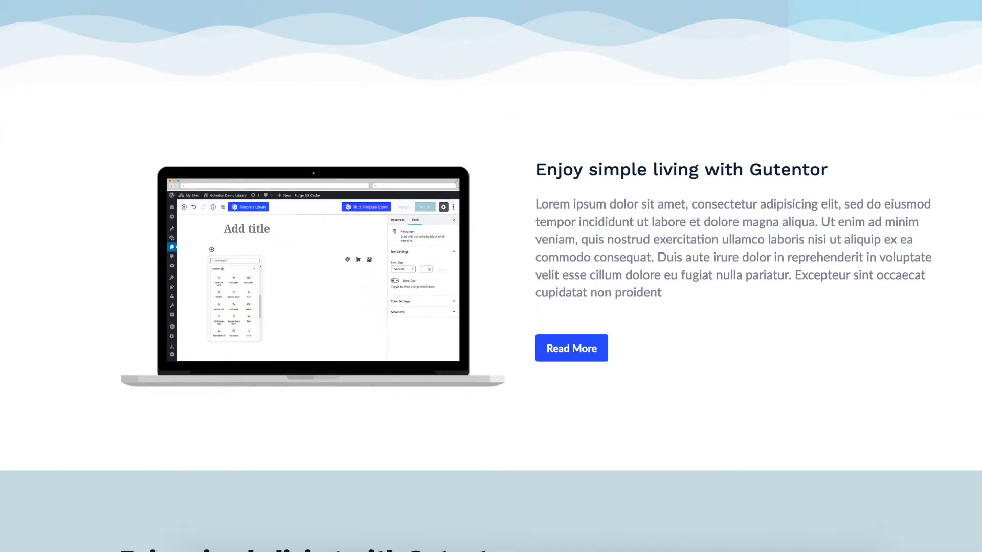
{"action": "left_click", "coordinate": [248, 208]}
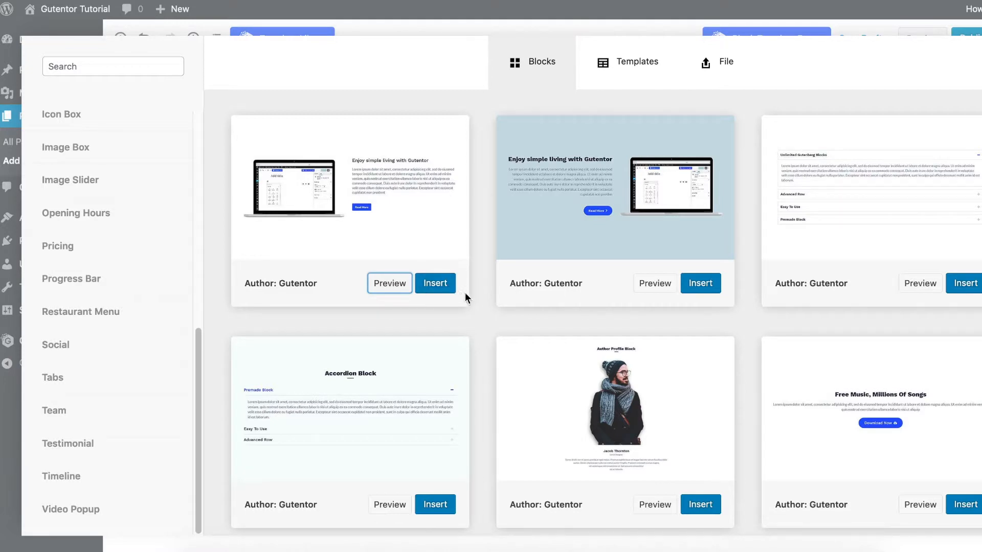
{"action": "mouse_move", "coordinate": [478, 255]}
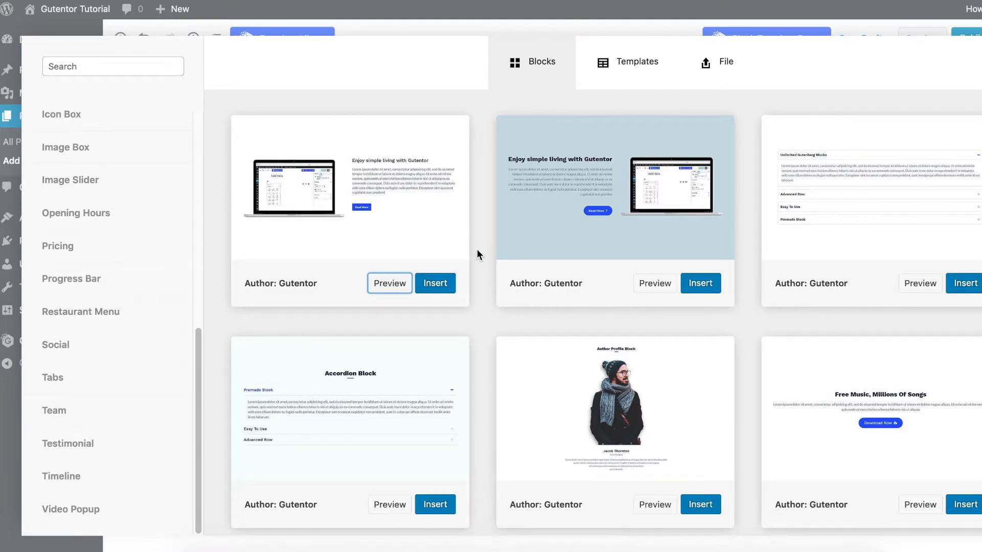
{"action": "left_click", "coordinate": [627, 61]}
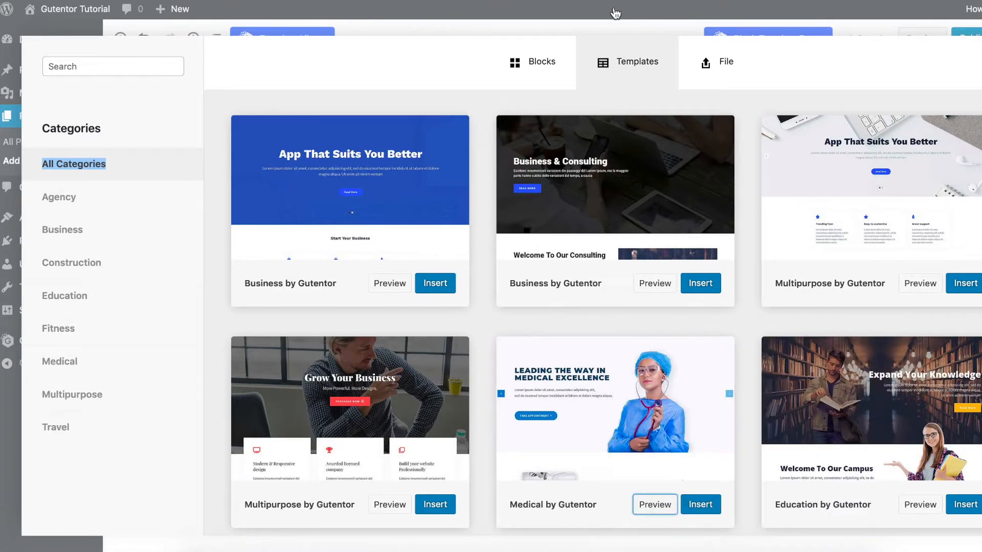
{"action": "left_click", "coordinate": [654, 504]}
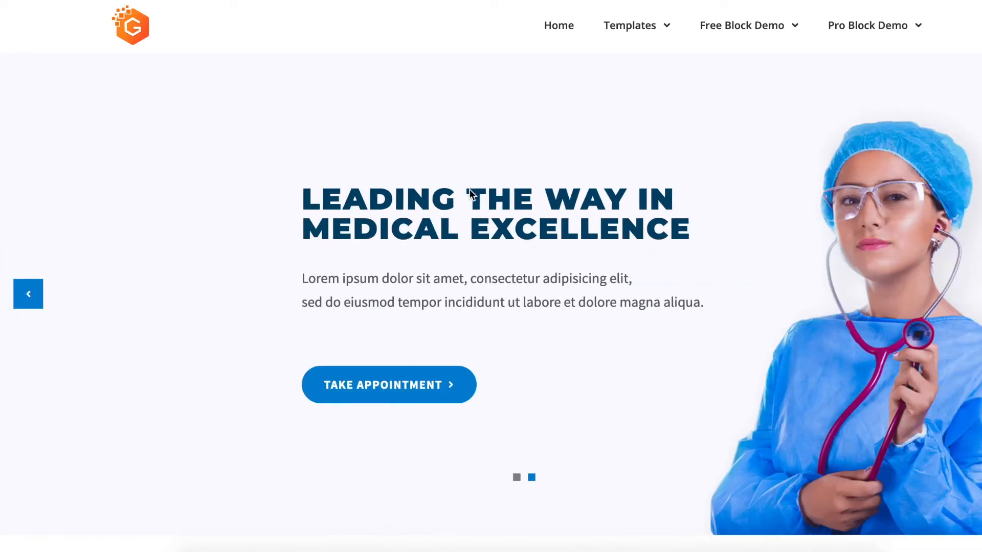
{"action": "scroll", "scroll_direction": "down", "scroll_amount": 3}
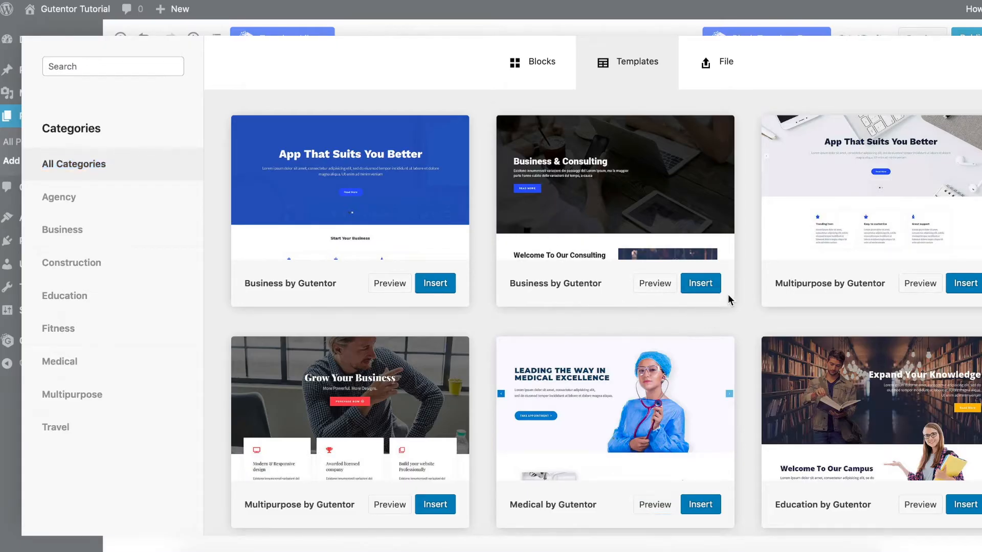
{"action": "scroll", "scroll_direction": "down", "scroll_amount": 3}
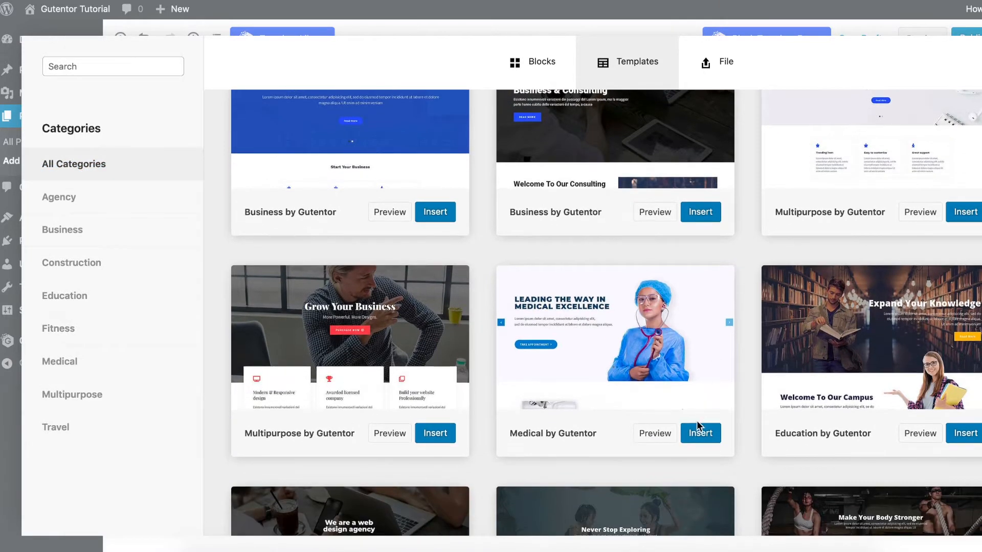
- Insert the Medical by Gutentor template into the test page and review its sections
{"action": "left_click", "coordinate": [700, 432]}
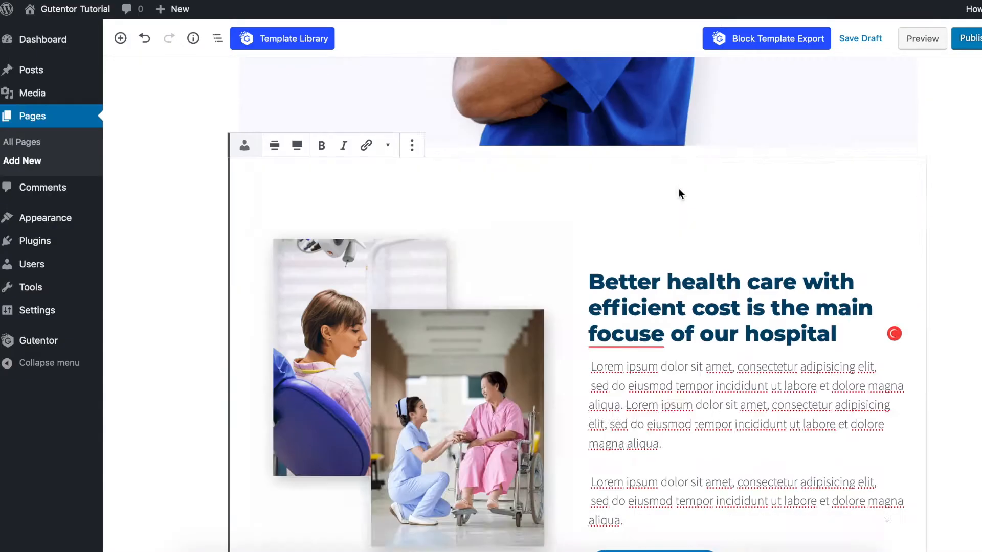
{"action": "scroll", "scroll_direction": "down", "scroll_amount": 3}
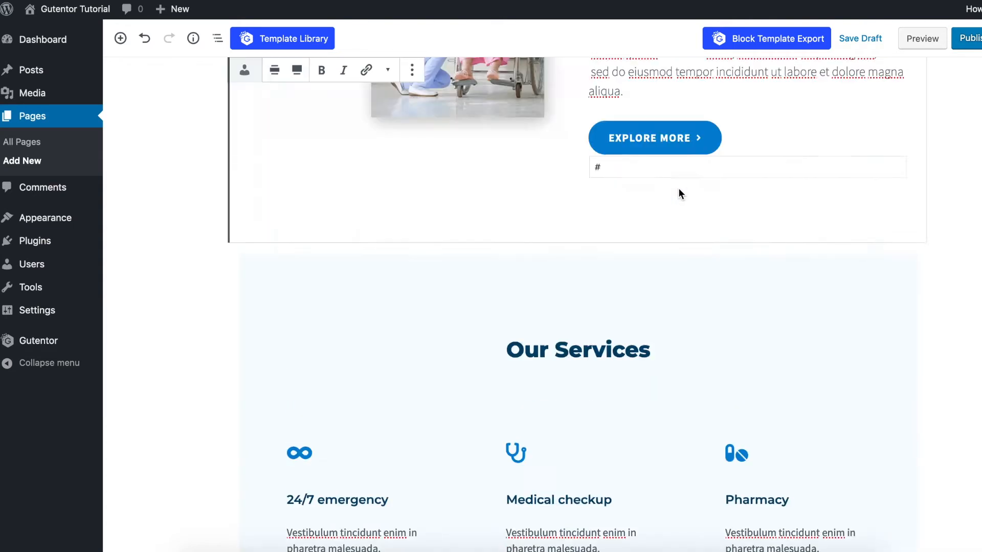
{"action": "scroll", "scroll_direction": "up", "scroll_amount": 3}
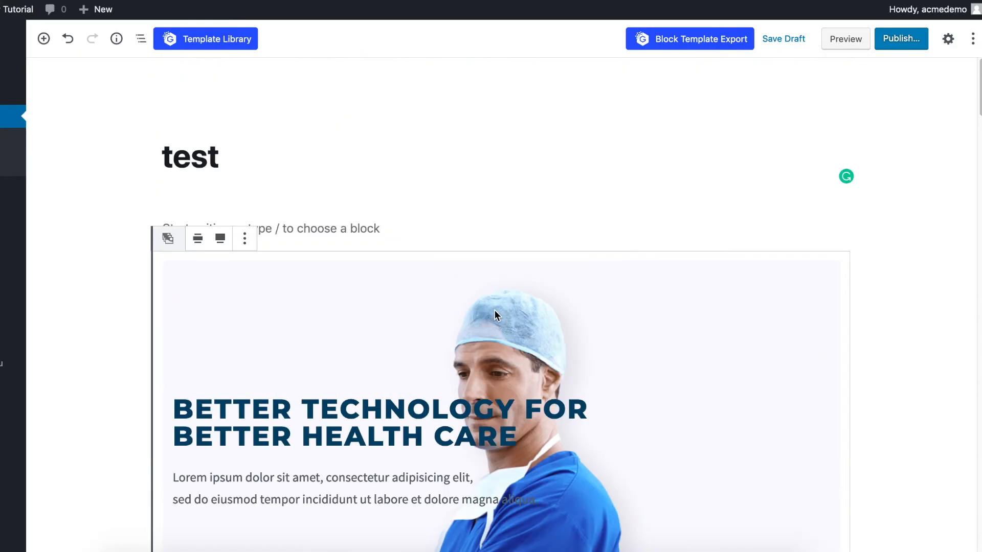
- Show the slider block's settings and switch to the page-wide Document settings
{"action": "left_click", "coordinate": [245, 238]}
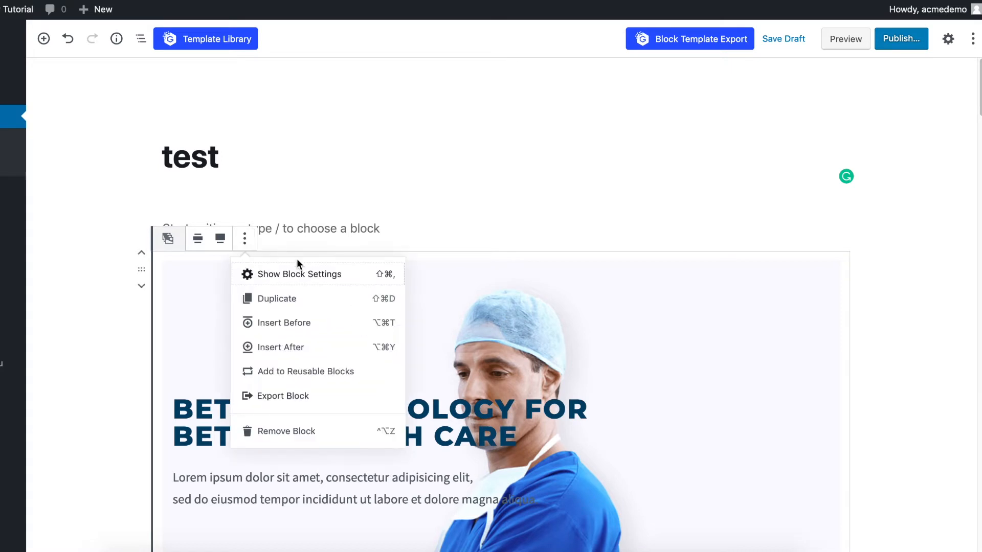
{"action": "left_click", "coordinate": [299, 274]}
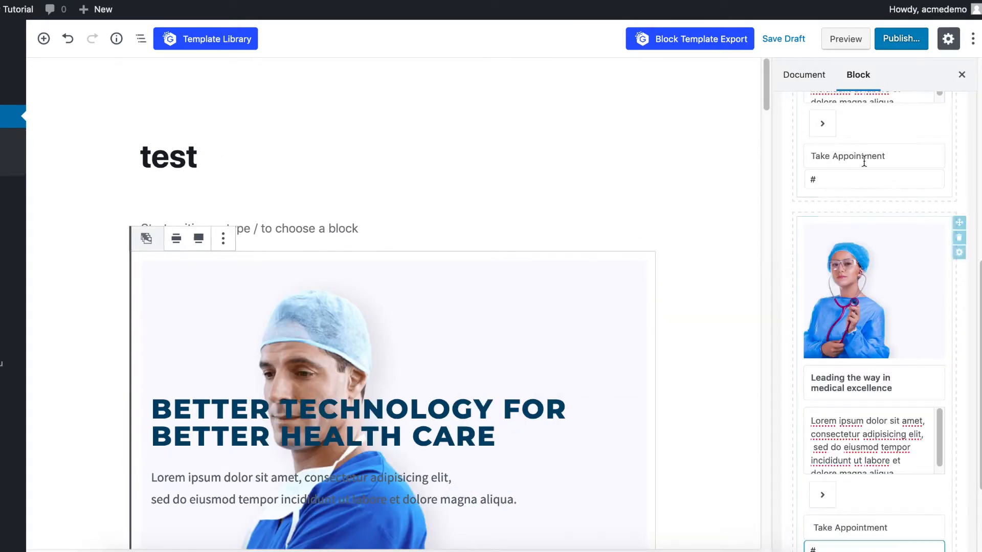
{"action": "left_click", "coordinate": [803, 74]}
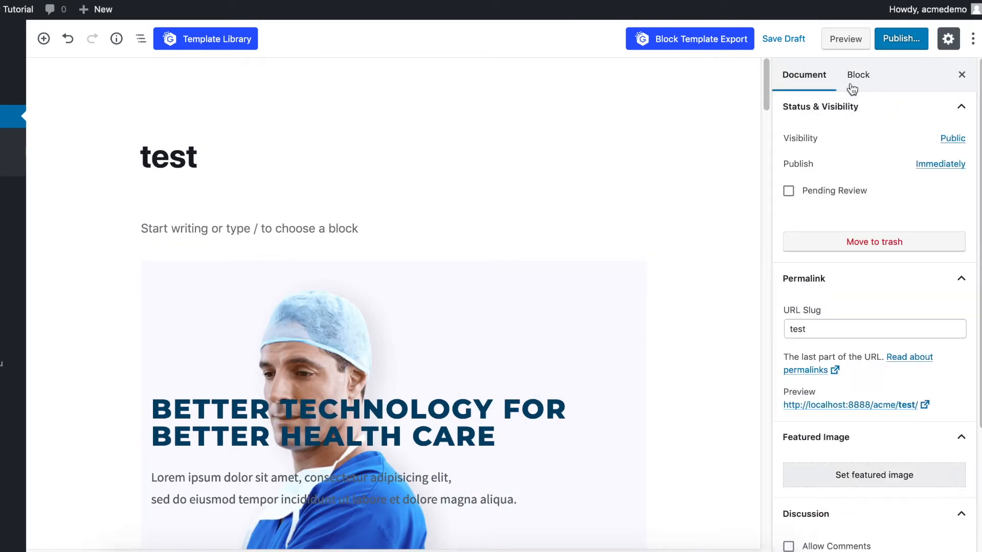
- Set Page Attributes > Template to Gutentor Full Width
{"action": "left_click", "coordinate": [857, 74]}
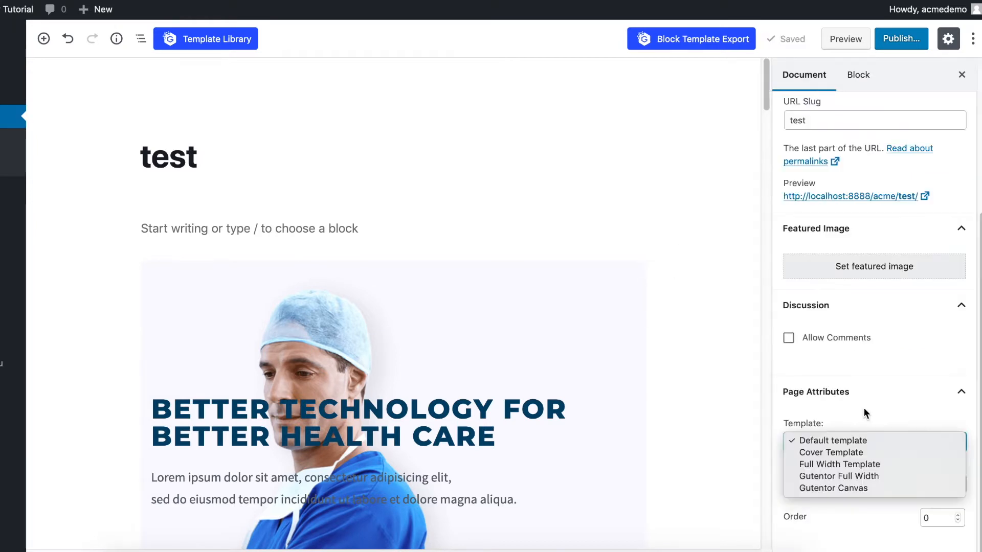
{"action": "left_click", "coordinate": [834, 440]}
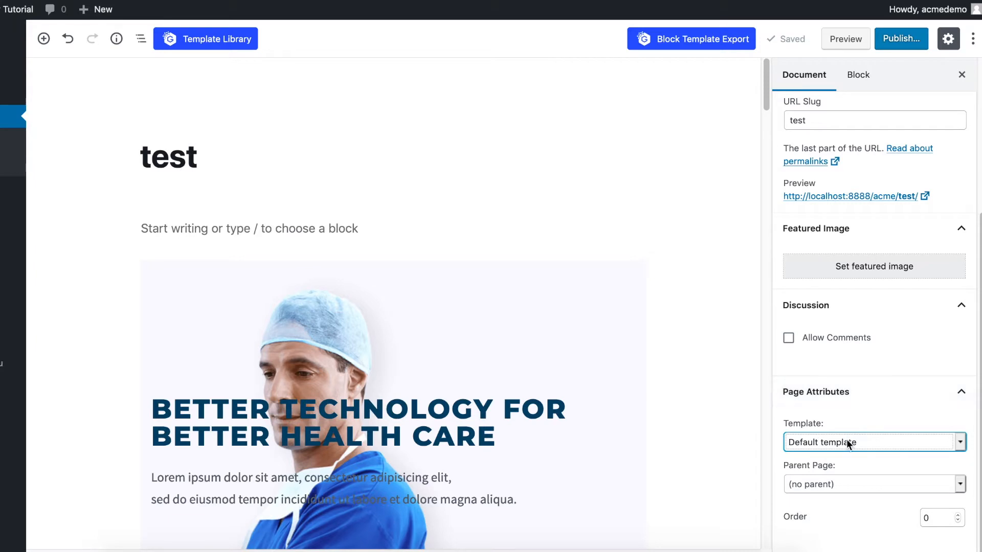
{"action": "left_click", "coordinate": [873, 441]}
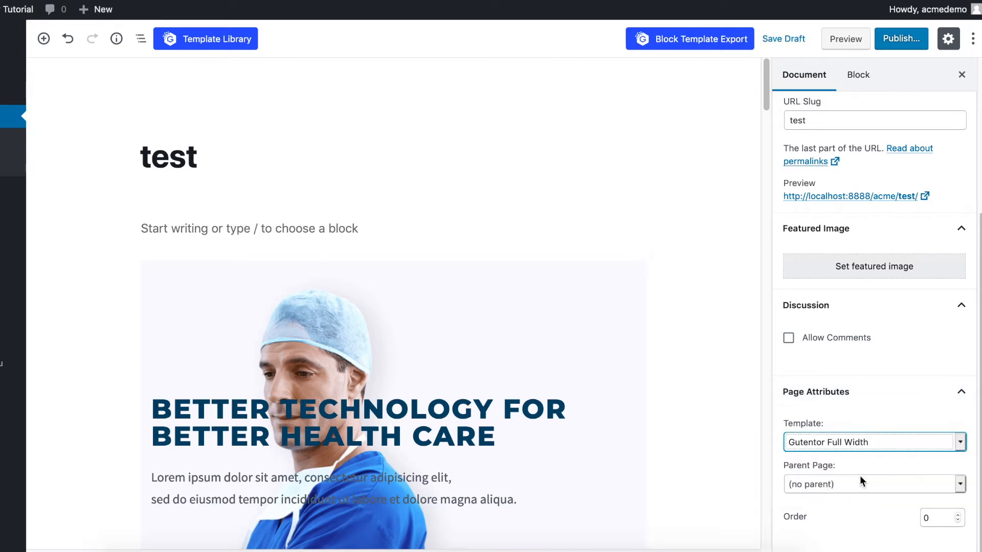
{"action": "mouse_move", "coordinate": [865, 215]}
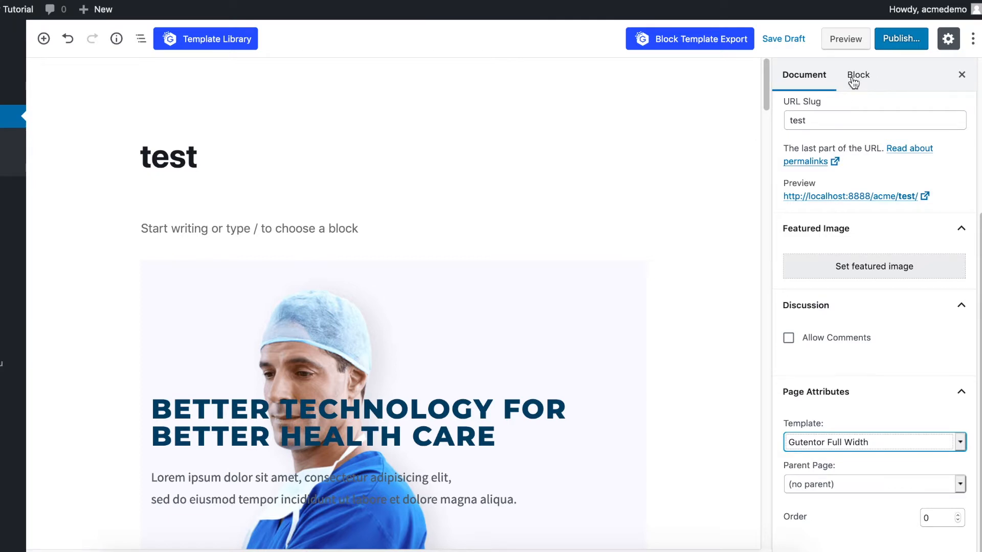
- Edit the first slide's heading to 'This is just for testing' and its button to 'Sing Up'
{"action": "left_click", "coordinate": [857, 75]}
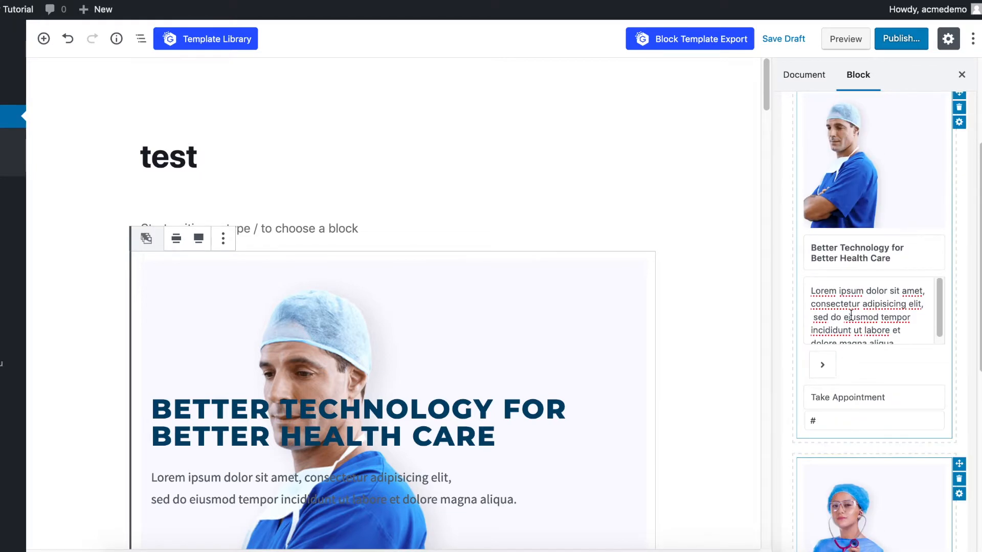
{"action": "scroll", "scroll_direction": "down", "scroll_amount": 3}
{"action": "type", "text": "This is"}
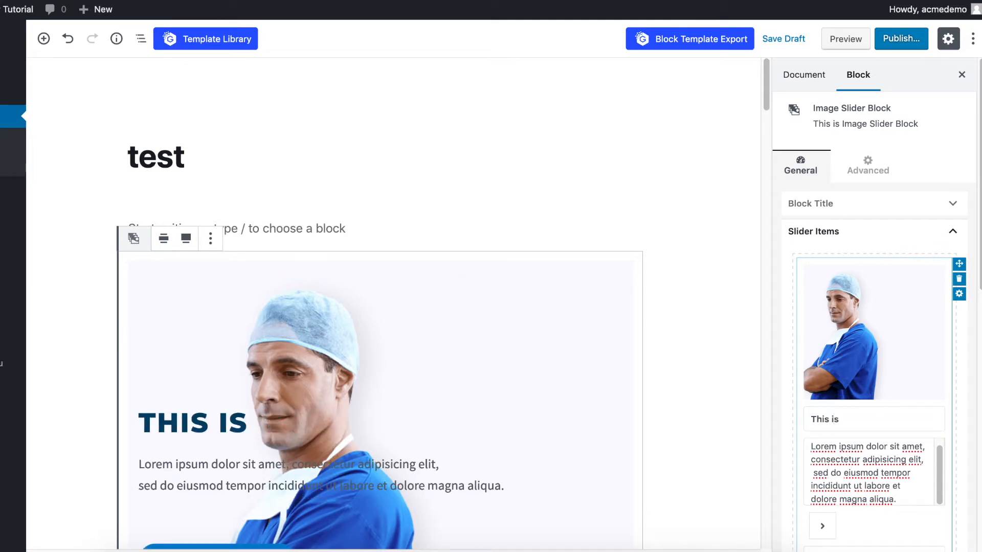
{"action": "type", "text": "just for testing"}
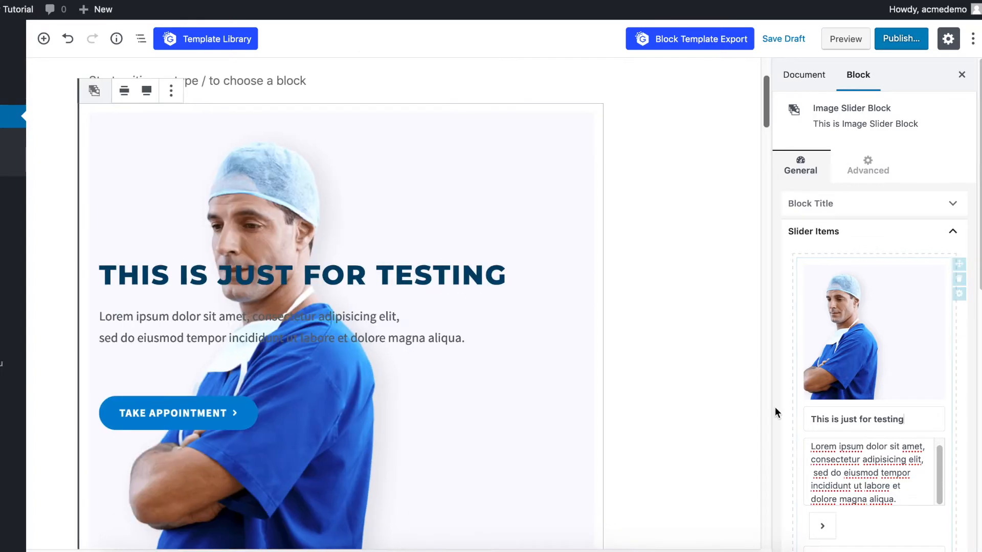
{"action": "scroll", "scroll_direction": "down", "scroll_amount": 3}
{"action": "type", "text": "SING UP"}
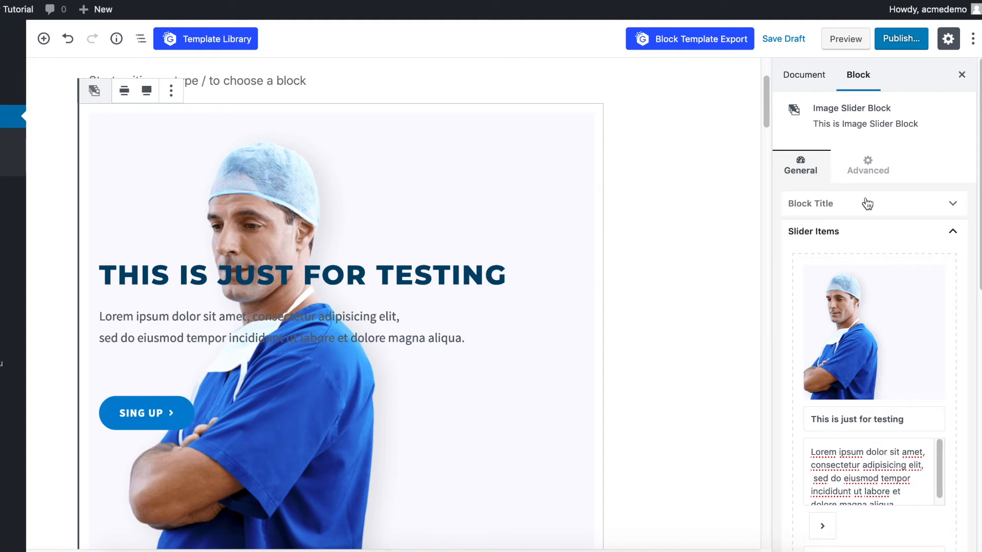
- Publish the test page
{"action": "left_click", "coordinate": [900, 37]}
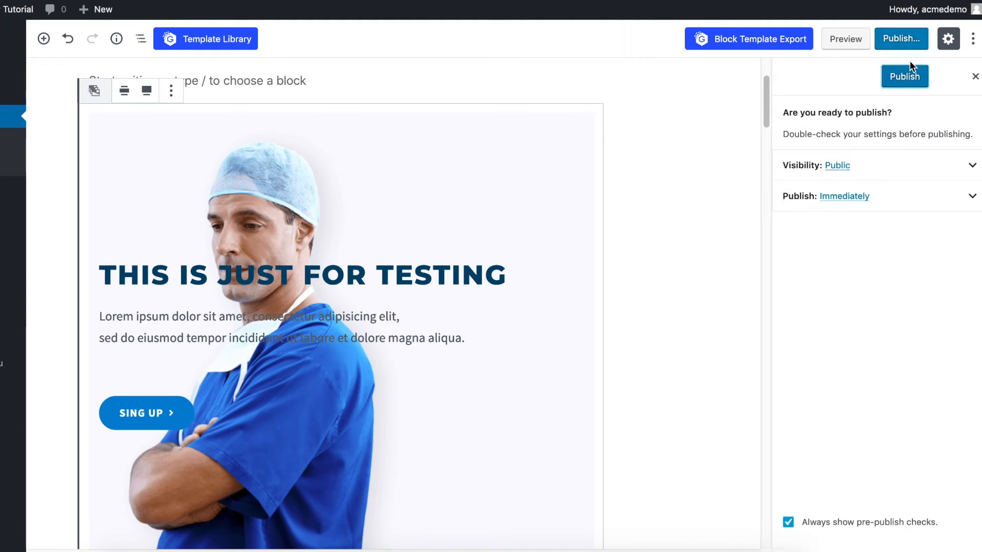
{"action": "left_click", "coordinate": [903, 75]}
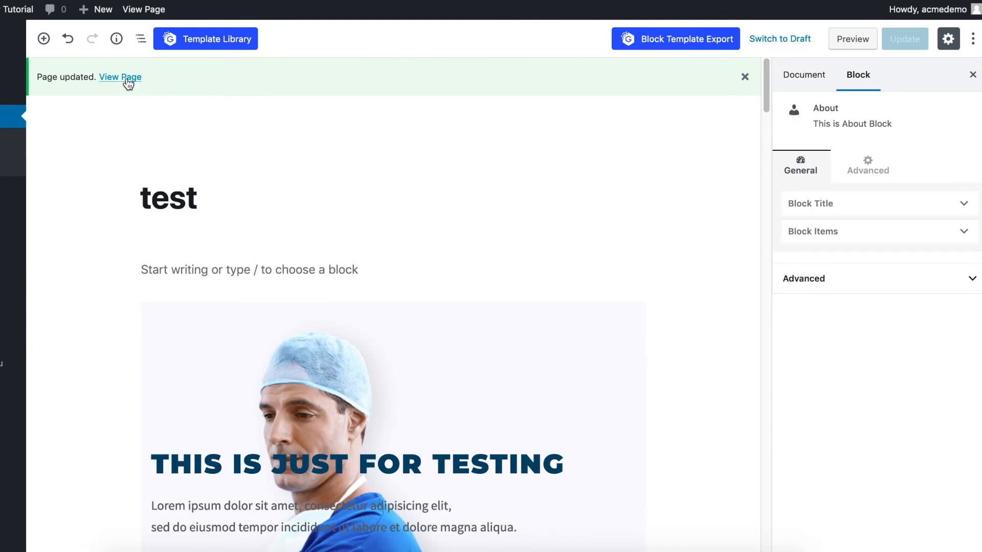
- View the live test page with the edited hero slide and Medical sections
{"action": "left_click", "coordinate": [119, 77]}
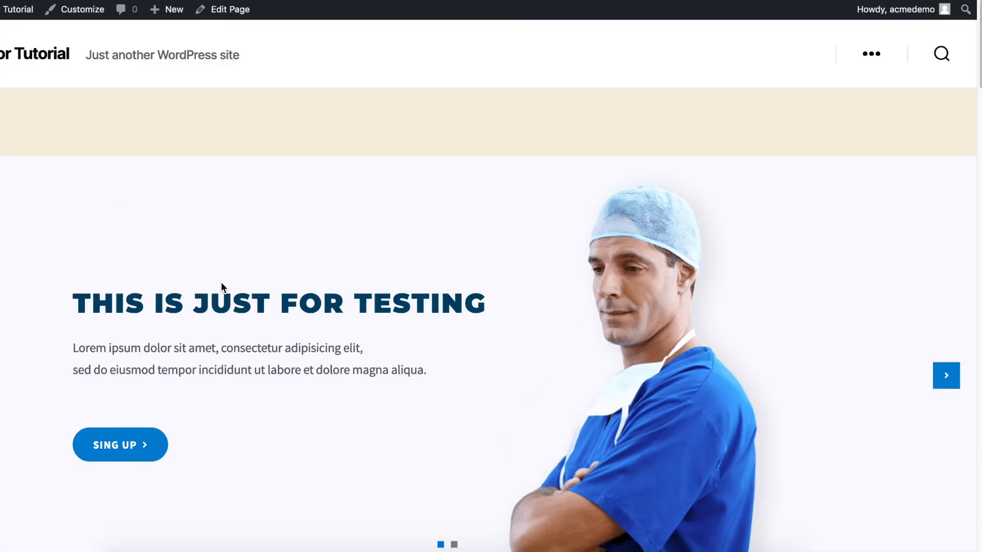
{"action": "scroll", "scroll_direction": "down", "scroll_amount": 3}
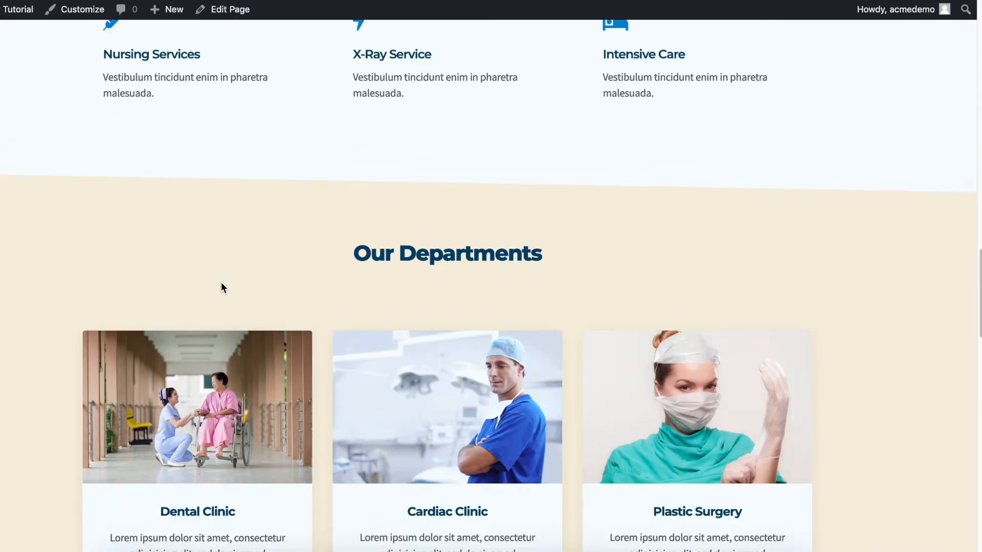
{"action": "scroll", "scroll_direction": "up", "scroll_amount": 3}
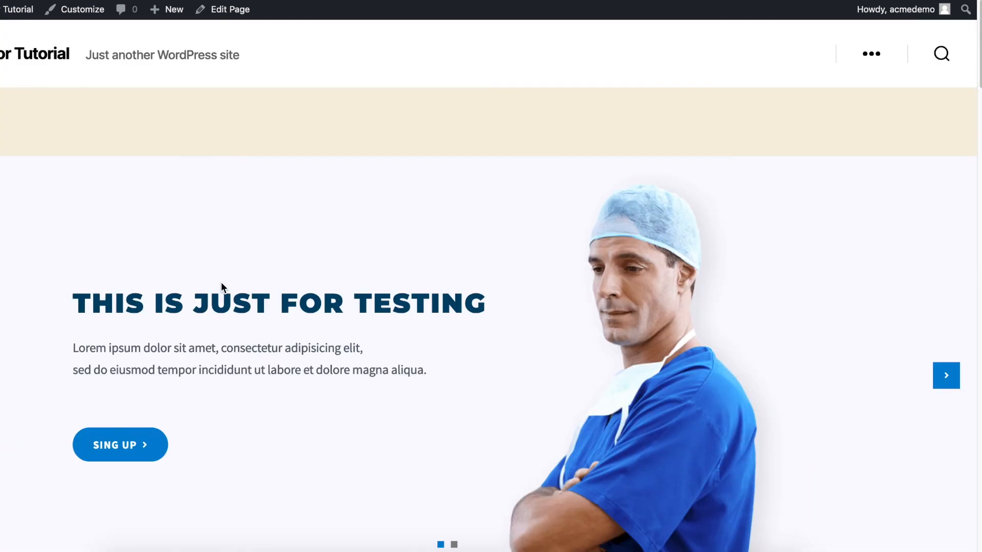